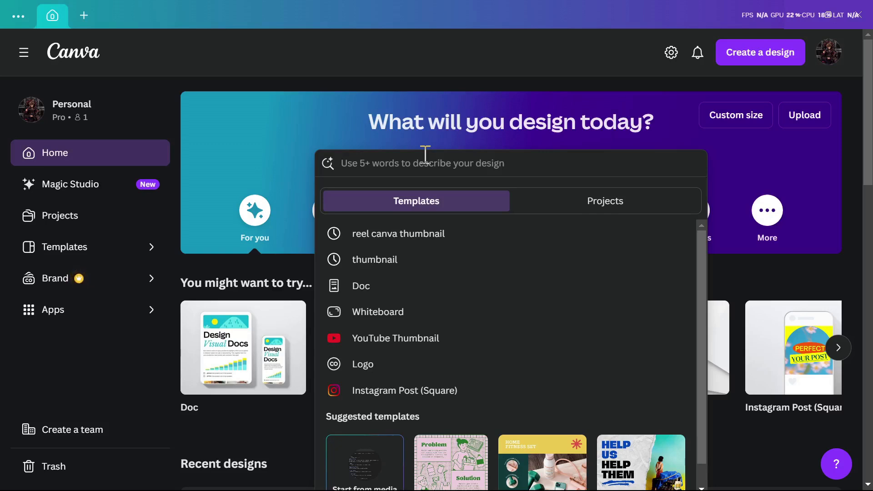
- Search Canva templates for "business card"
text(business card)
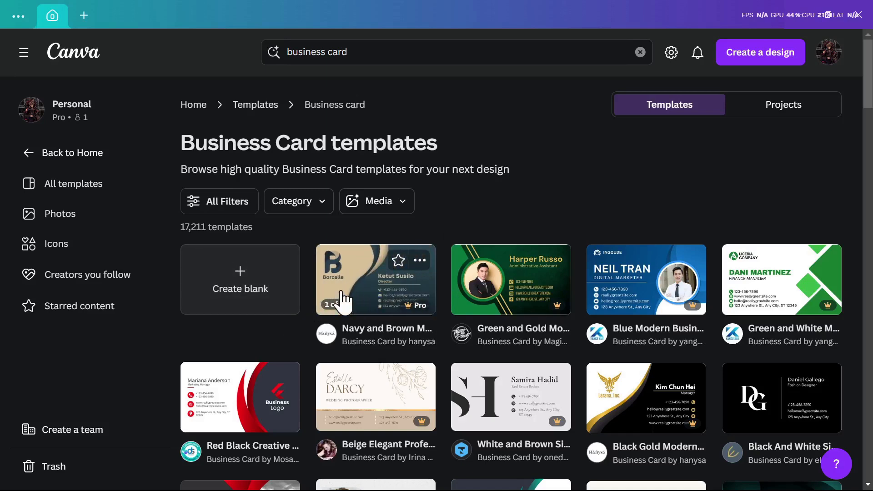
- Choose the Red Black Creative Modern Business Card and customize a copy of it
scroll(down, 3)
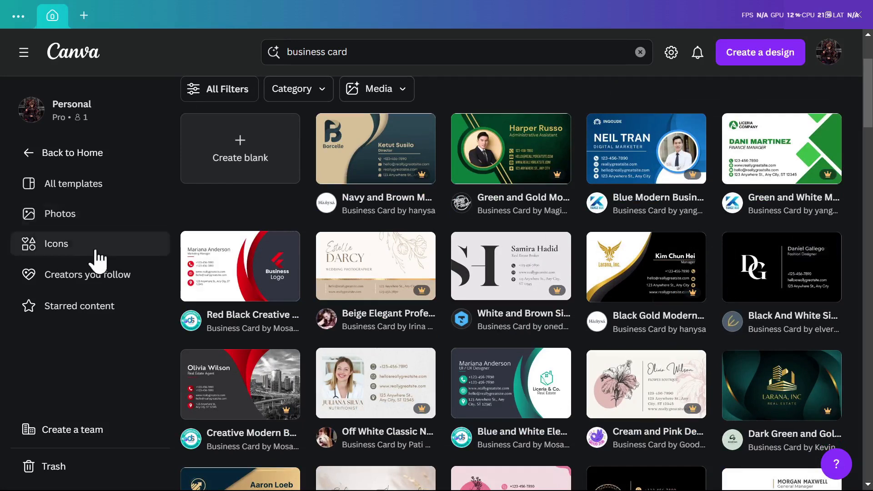
mouse_move(297, 195)
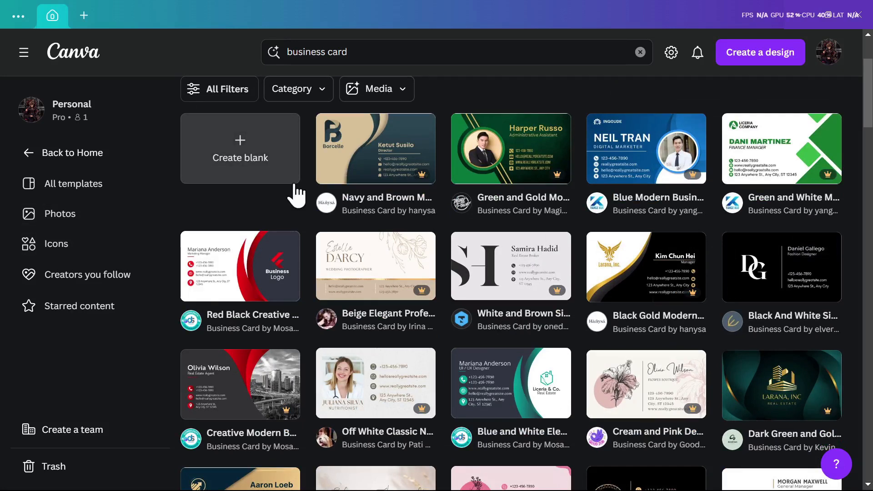
mouse_move(212, 262)
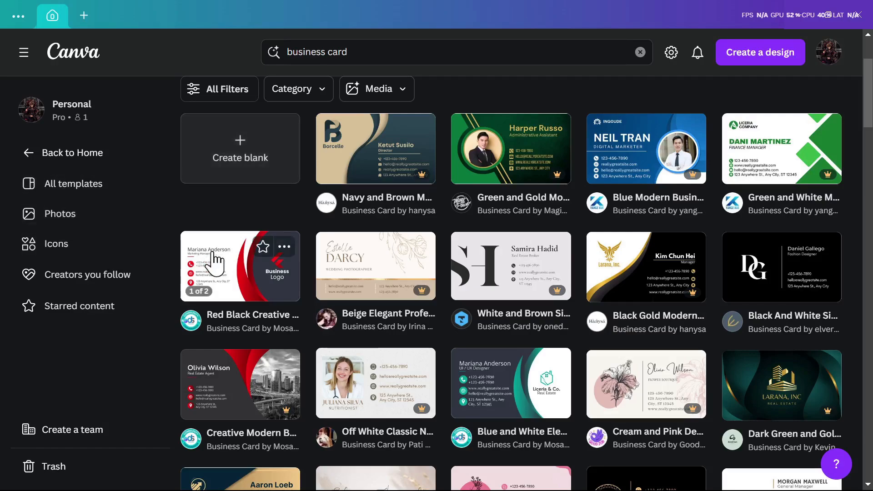
click(235, 265)
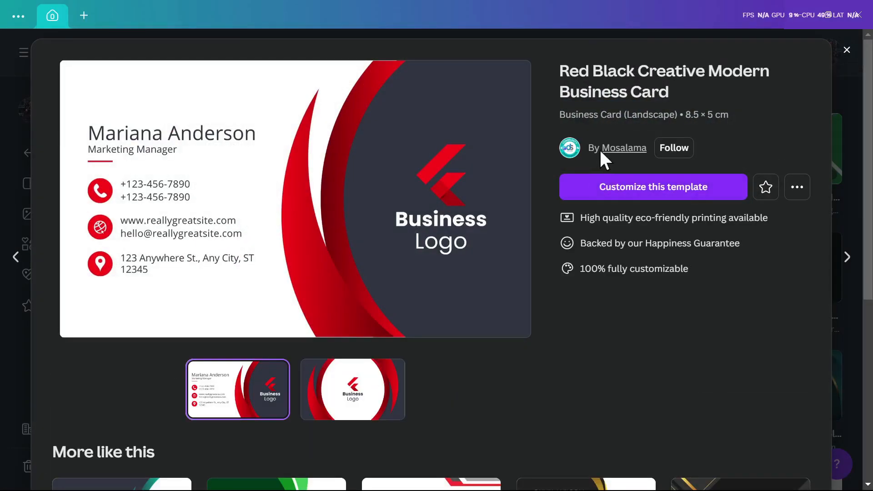
mouse_move(559, 225)
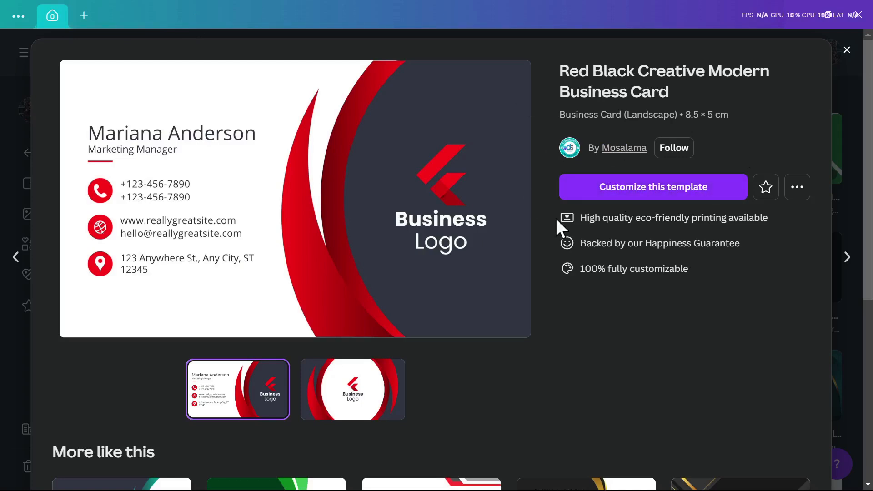
click(653, 187)
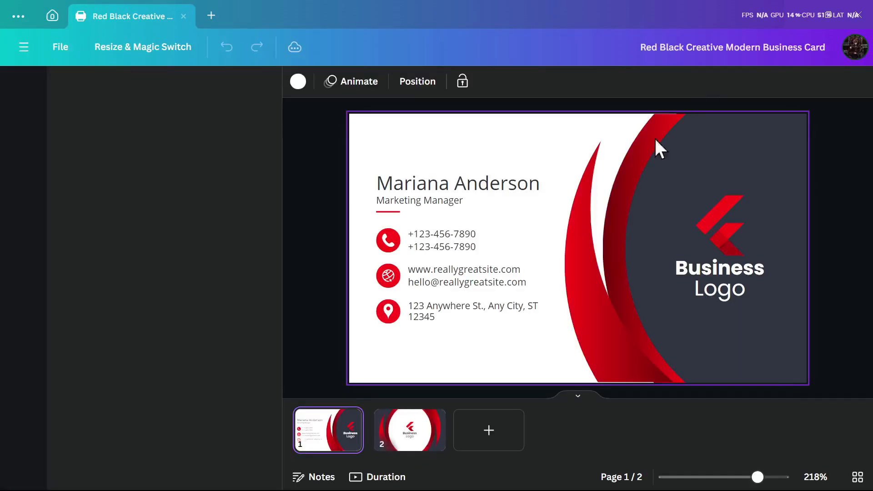
- Switch the editor to page 2, the back side of the card
click(23, 89)
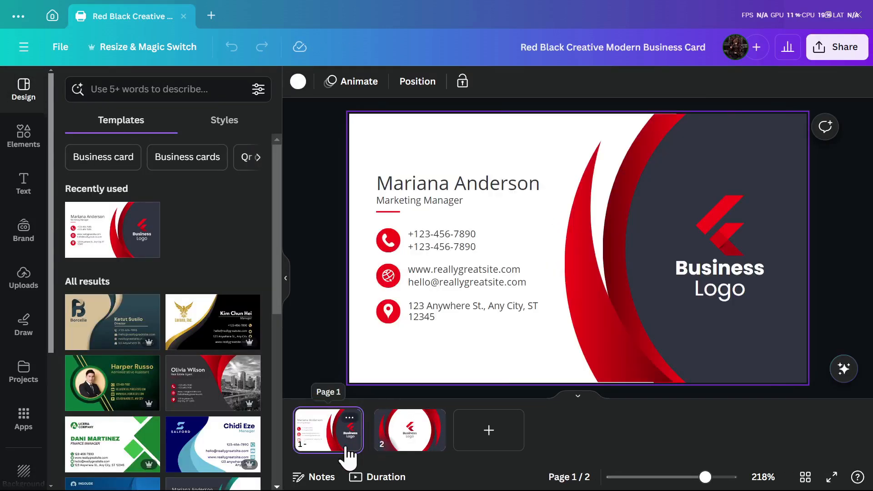
click(409, 430)
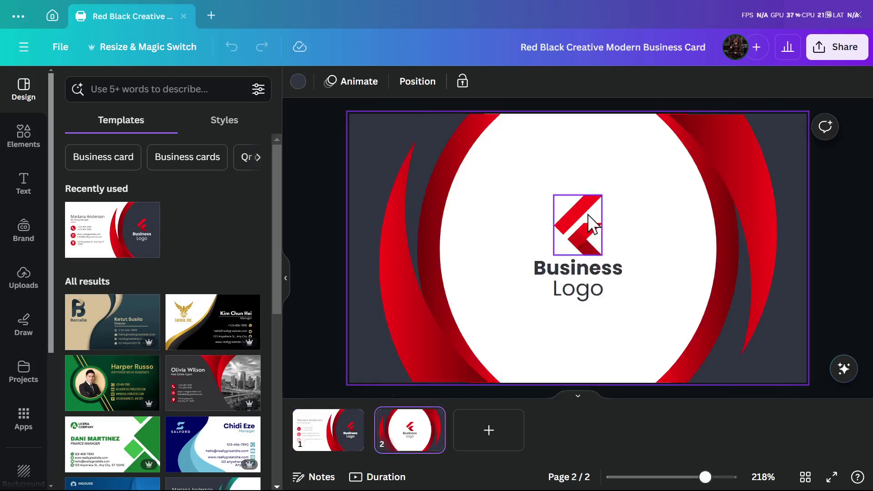
- Recolour the back-side logo mark from red to blue and purple
click(578, 224)
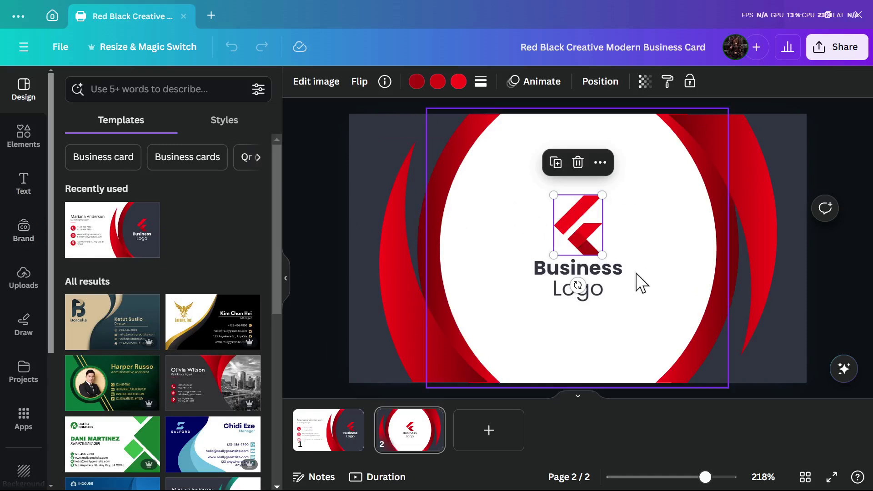
mouse_move(417, 82)
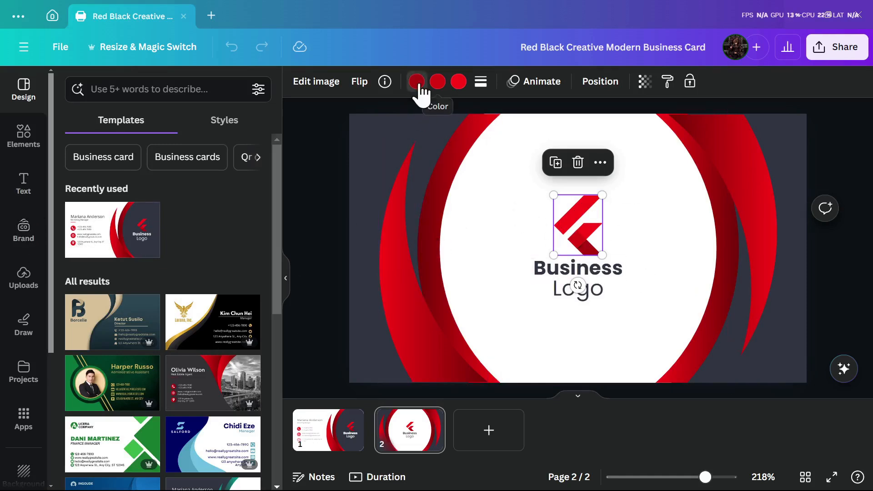
click(416, 82)
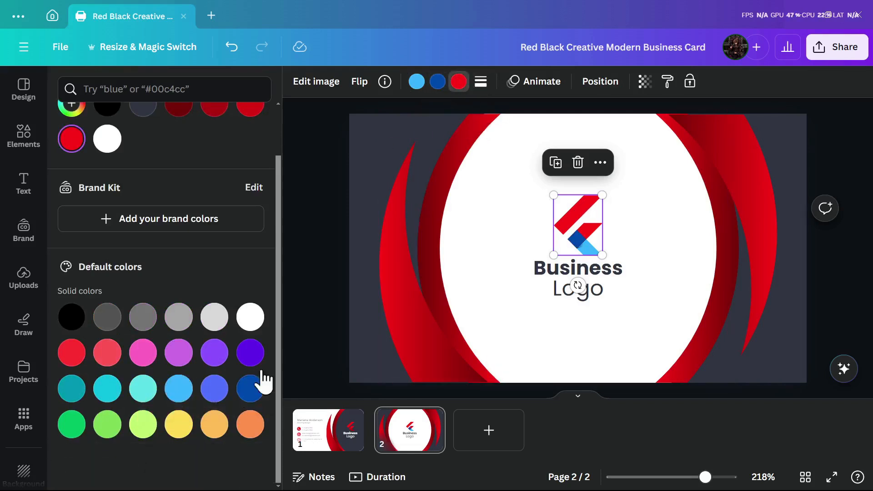
click(250, 353)
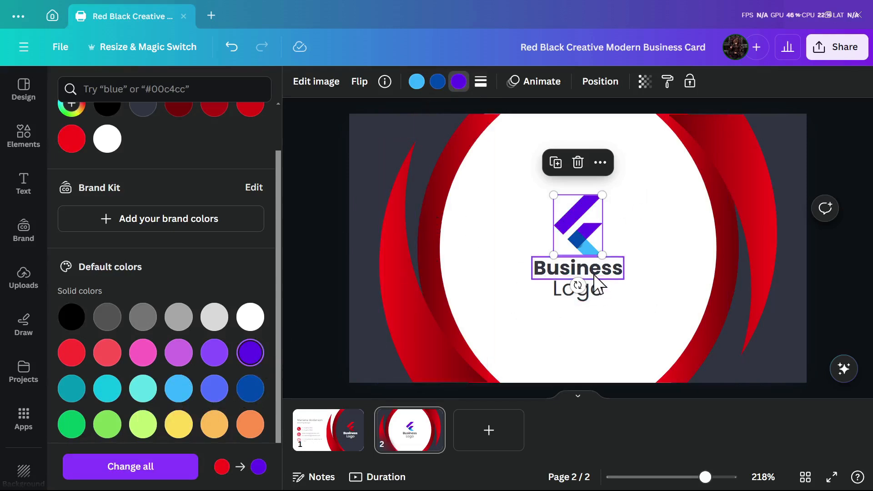
- Replace "Business Logo" with "sam new" and return to page 1
double_click(578, 268)
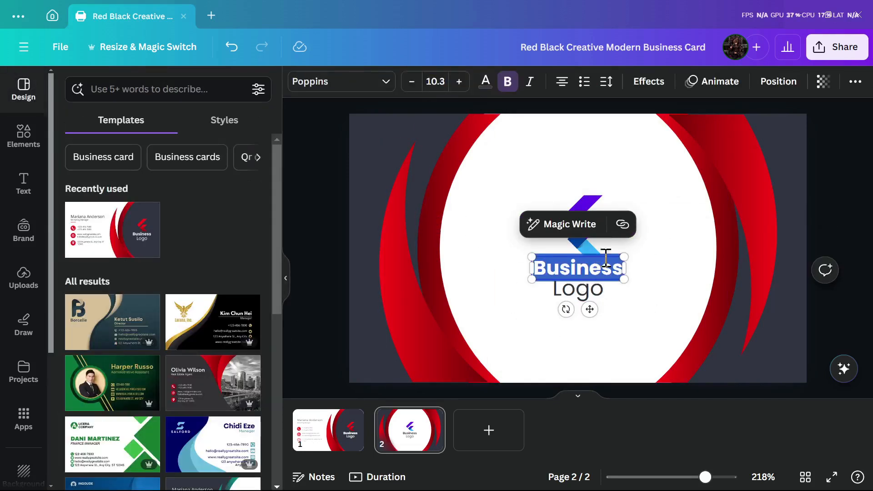
mouse_move(34, 20)
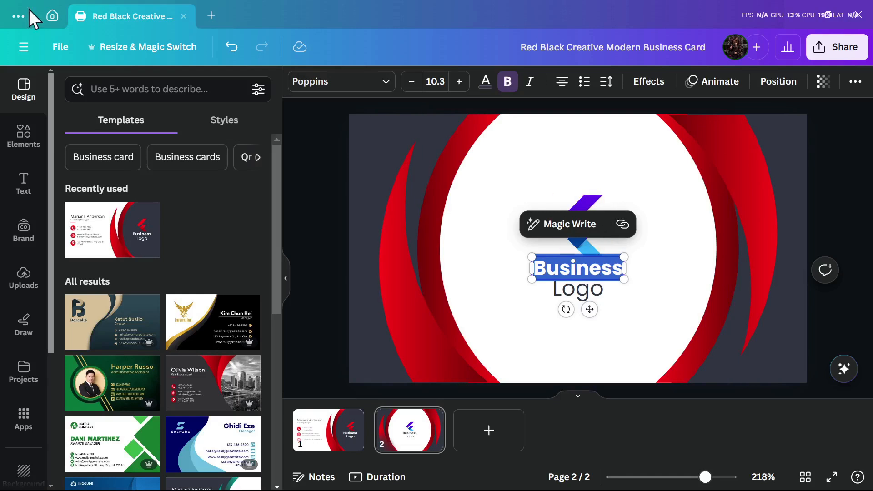
text(sam)
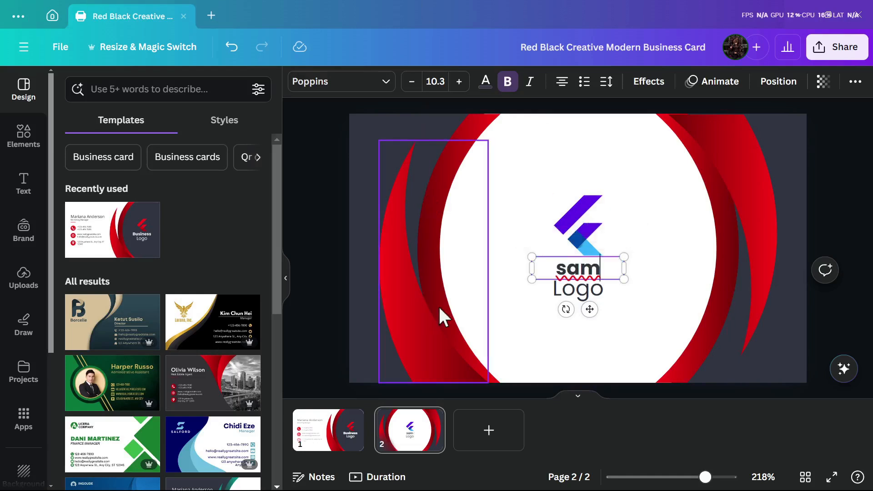
double_click(577, 289)
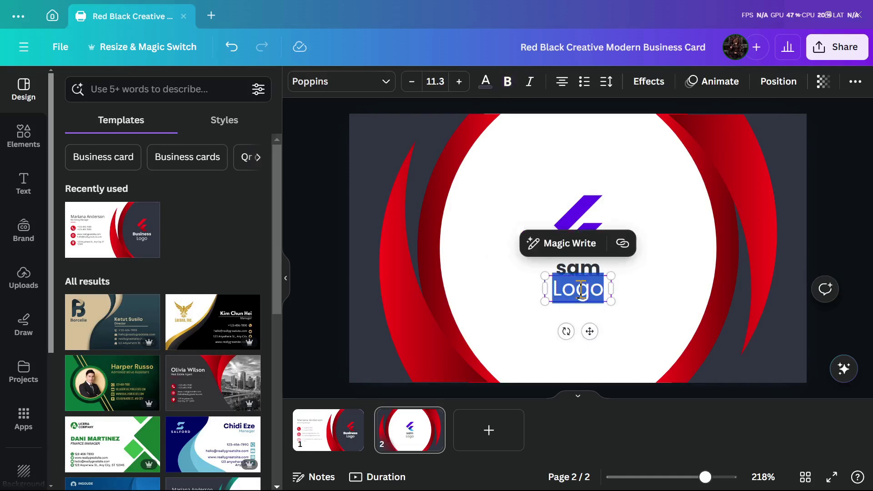
mouse_move(334, 138)
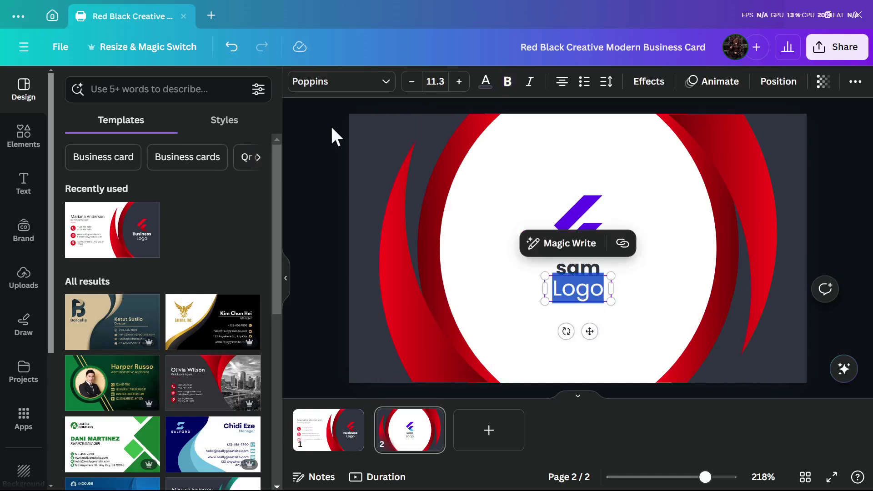
text(new)
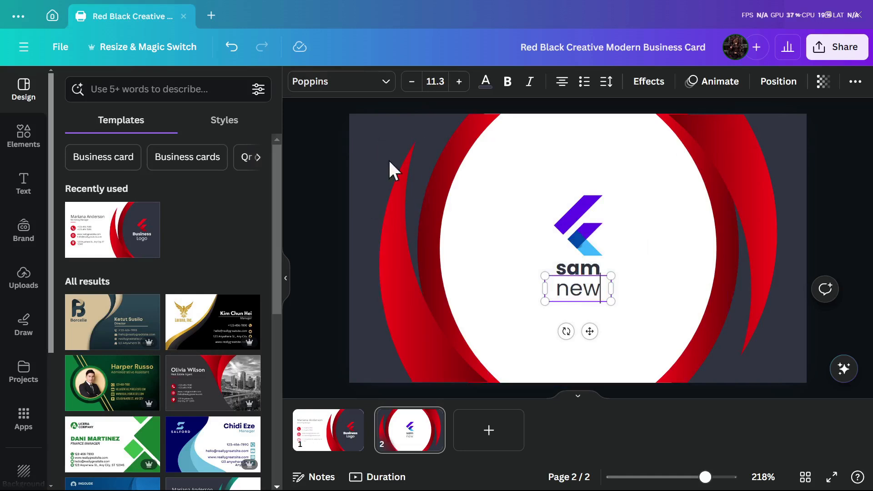
click(327, 429)
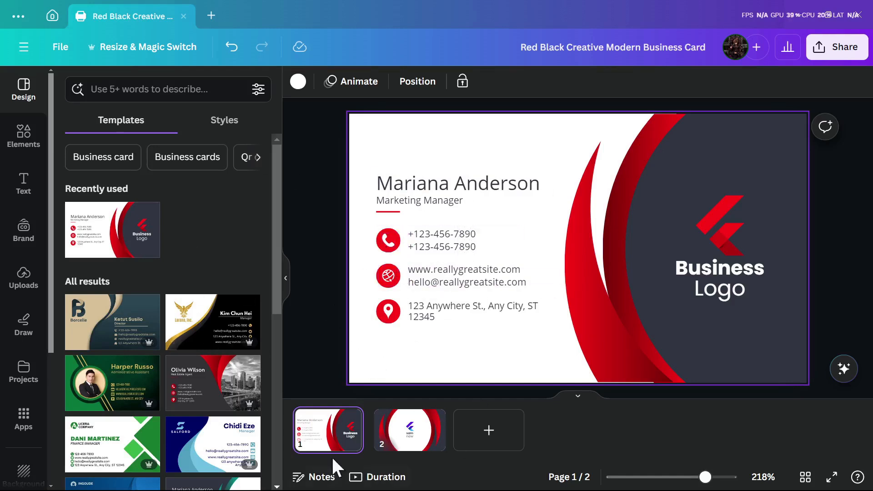
mouse_move(23, 134)
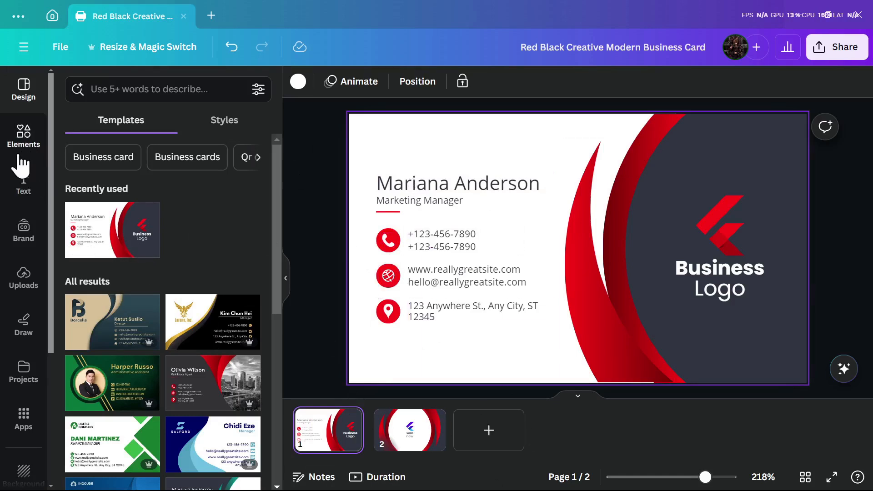
- Add the hexagon cluster graphic from Elements to the card's top right
click(24, 137)
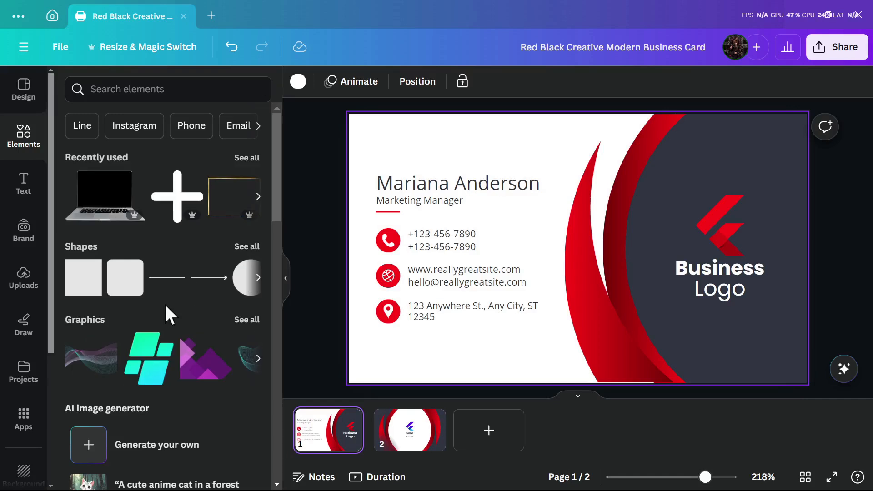
mouse_move(261, 202)
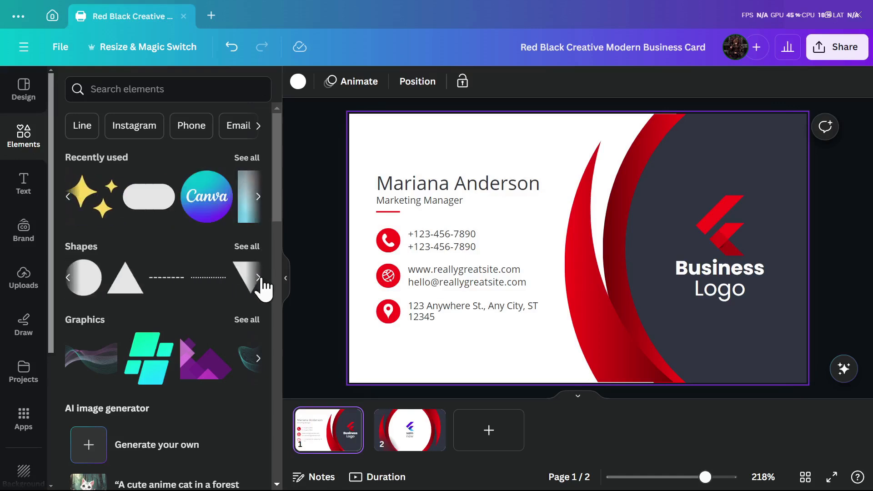
click(246, 277)
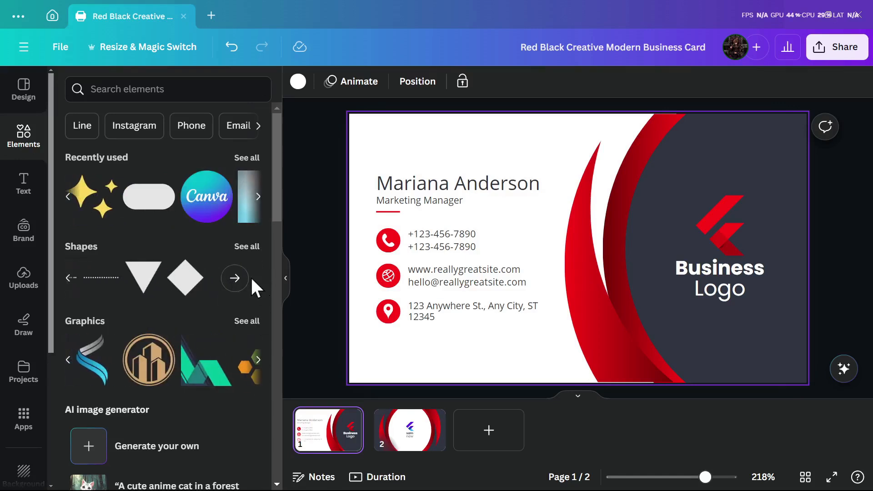
mouse_move(268, 386)
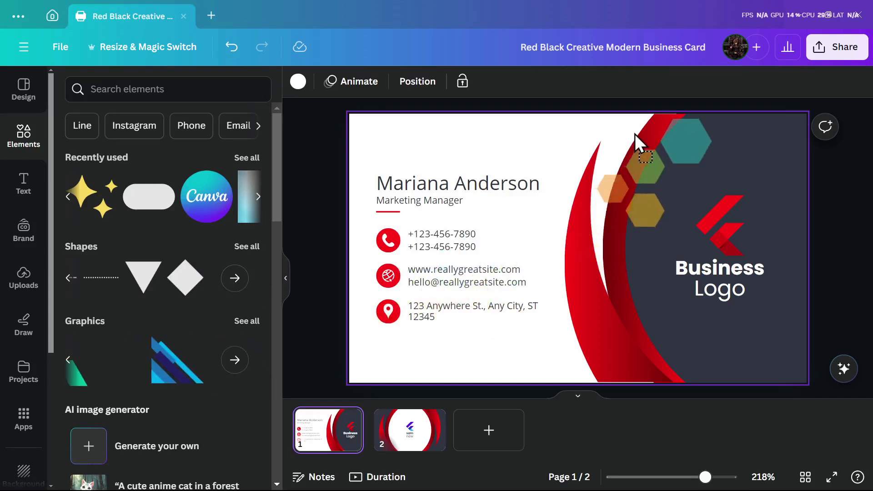
drag(643, 162, 682, 150)
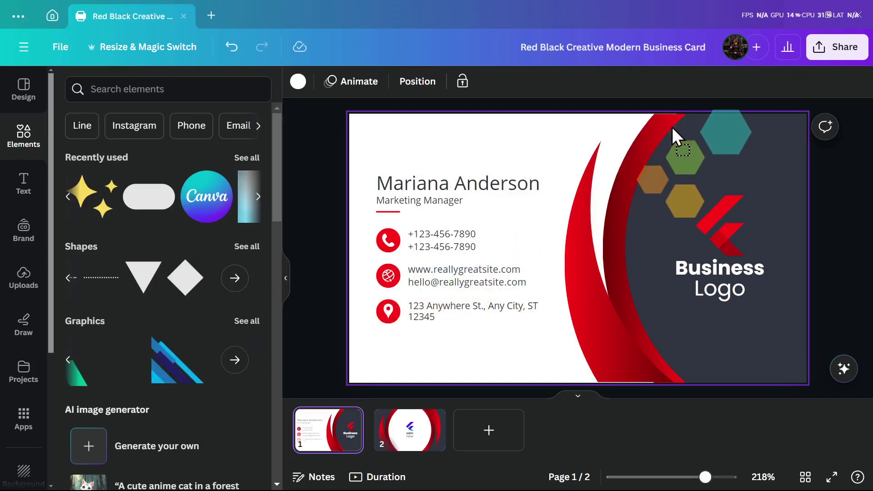
click(684, 154)
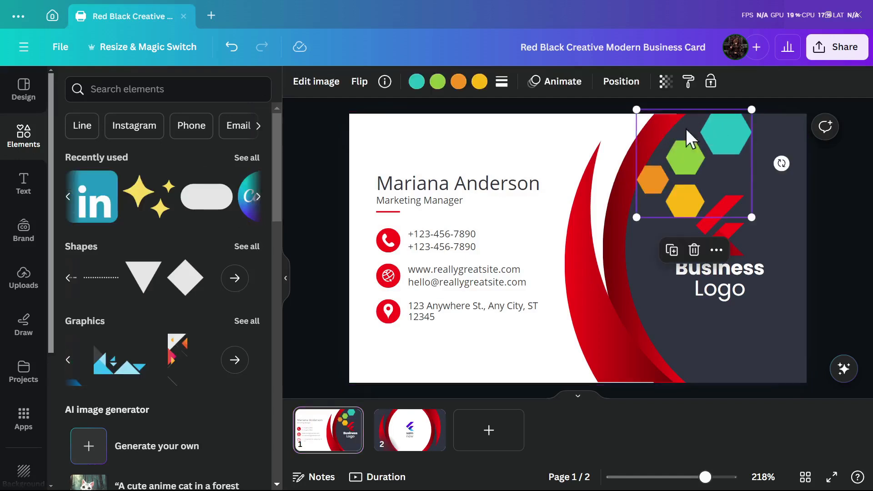
mouse_move(537, 37)
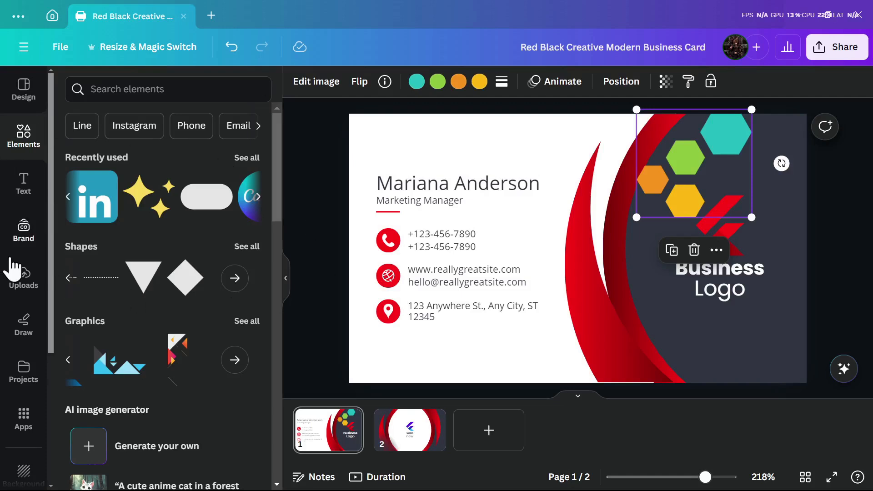
- Browse the Text panel's font combination presets without applying one
click(24, 182)
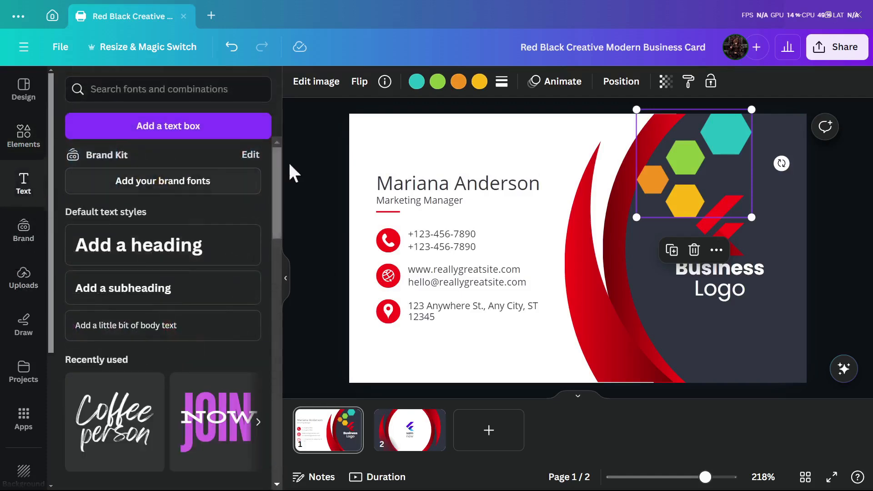
mouse_move(235, 202)
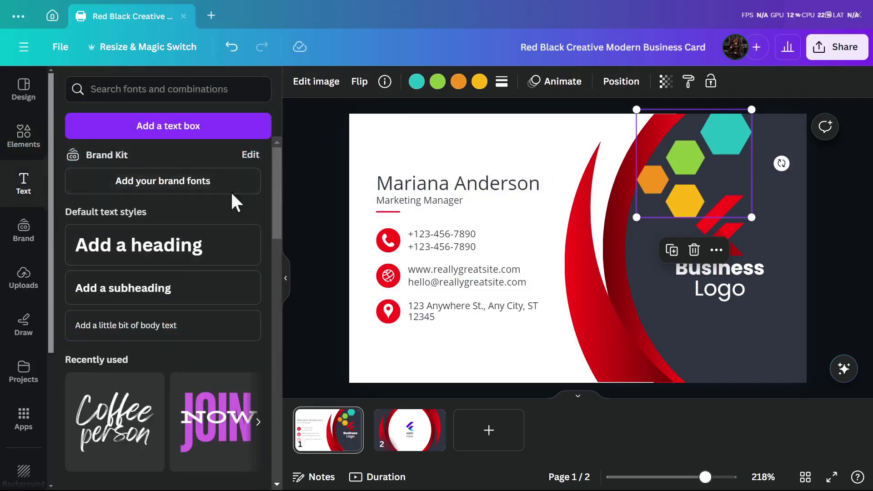
scroll(down, 3)
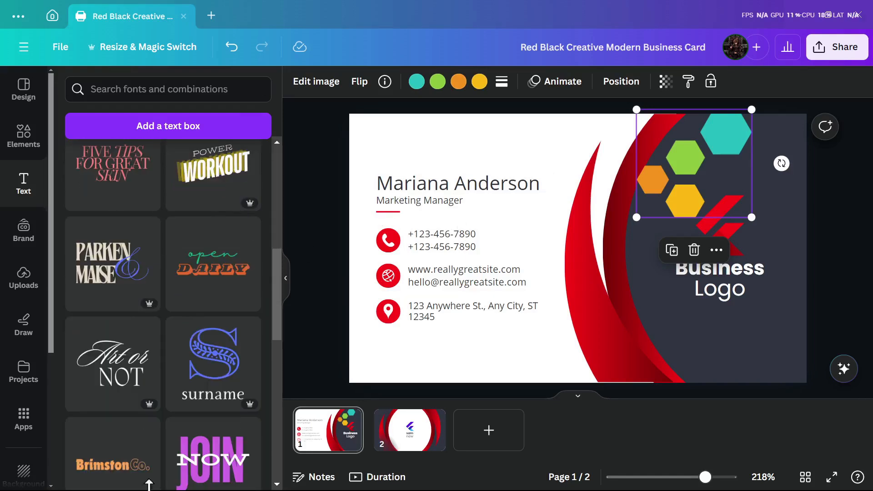
scroll(down, 3)
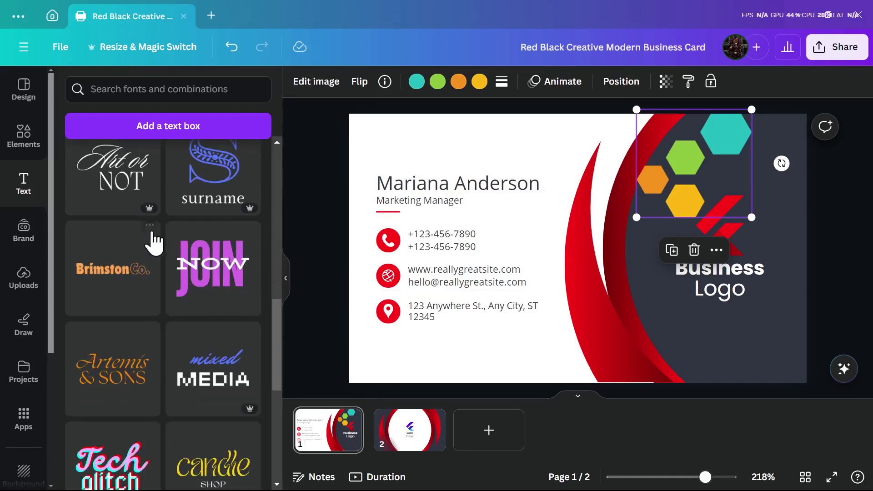
scroll(down, 3)
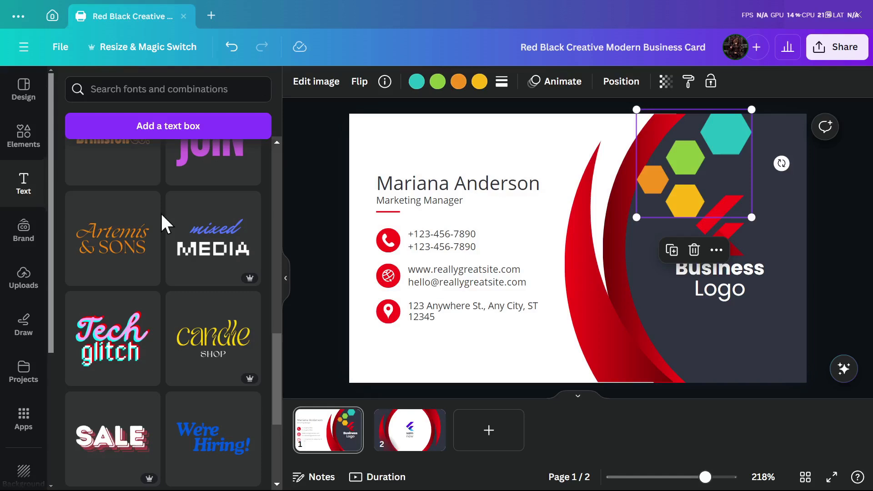
mouse_move(403, 135)
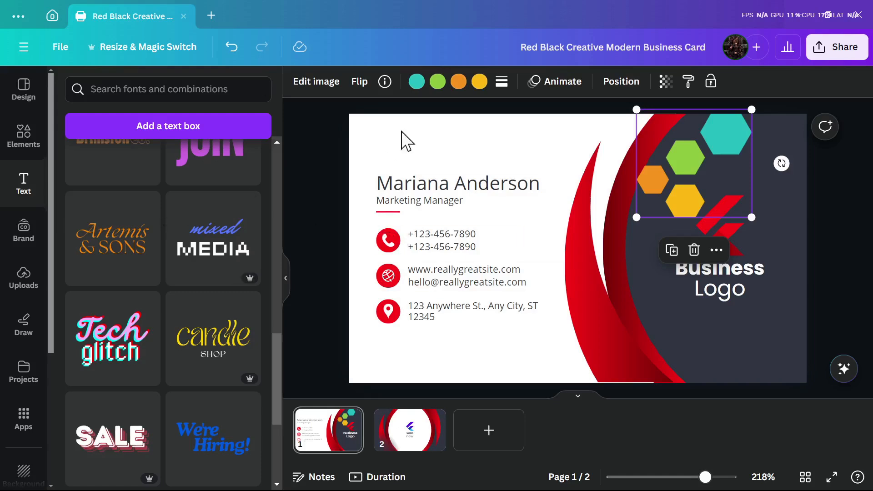
- Give the name heading an Outline effect with thickness 150 in orange
click(458, 183)
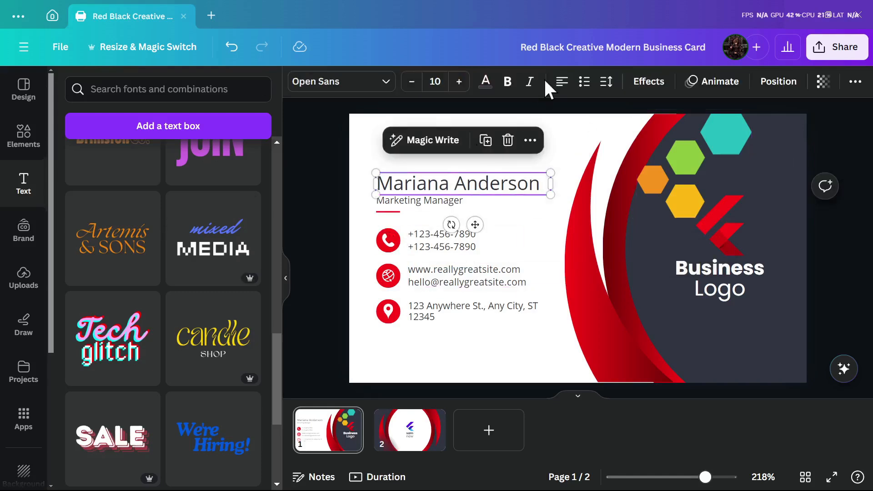
click(650, 82)
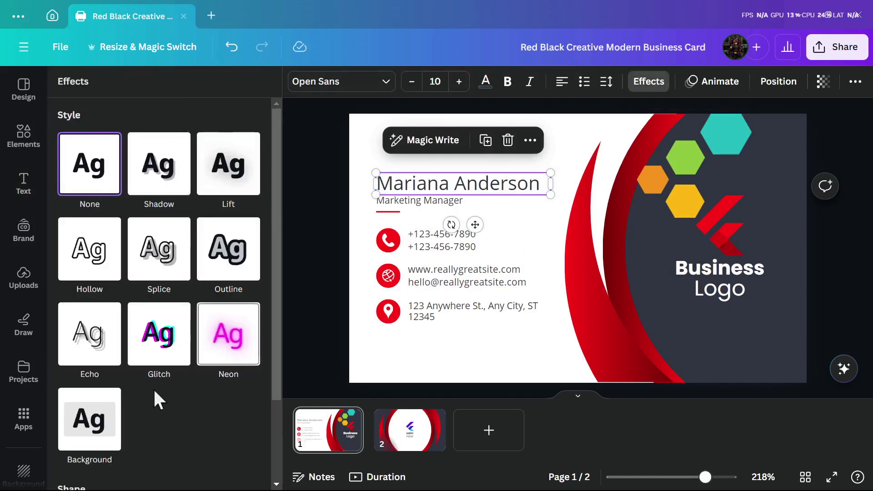
click(229, 248)
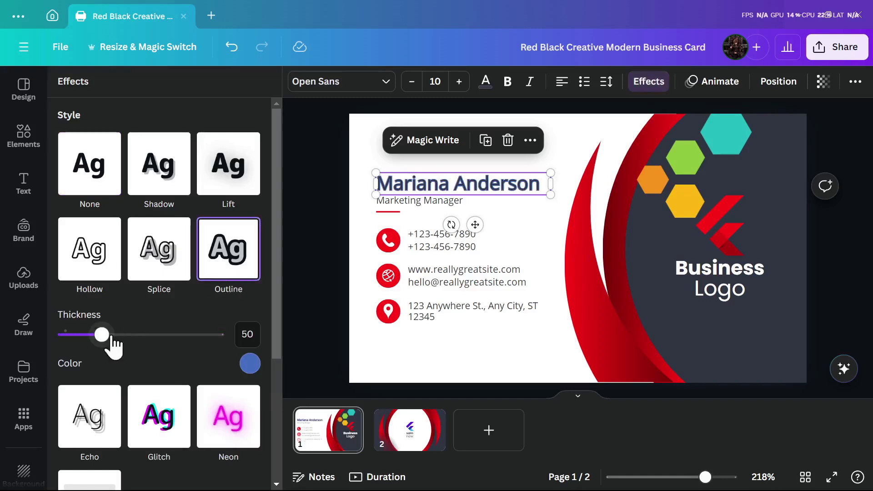
drag(101, 334, 87, 334)
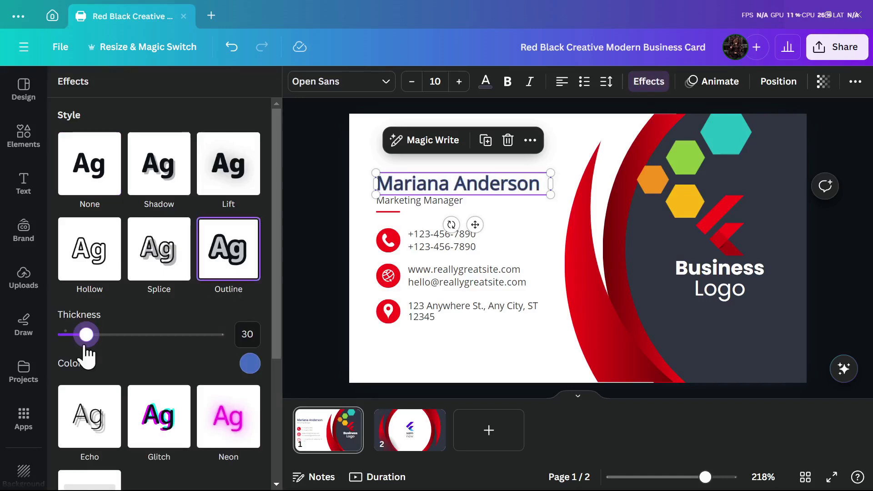
drag(84, 334, 178, 333)
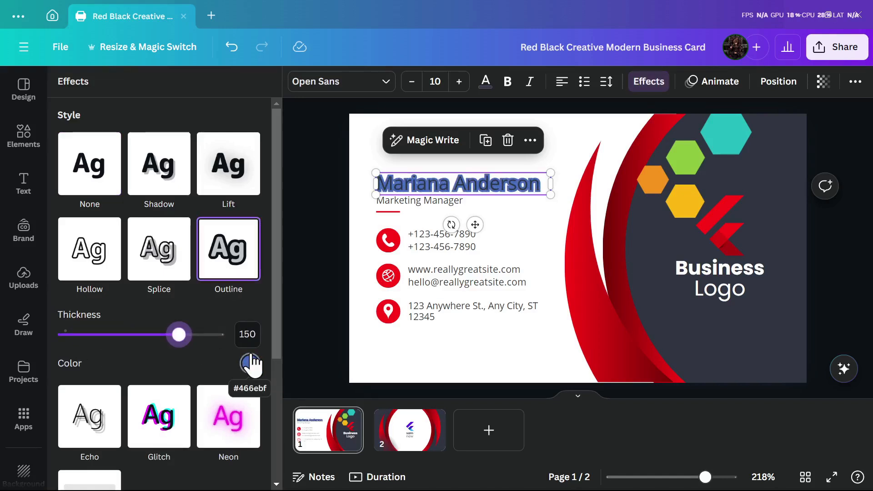
click(250, 364)
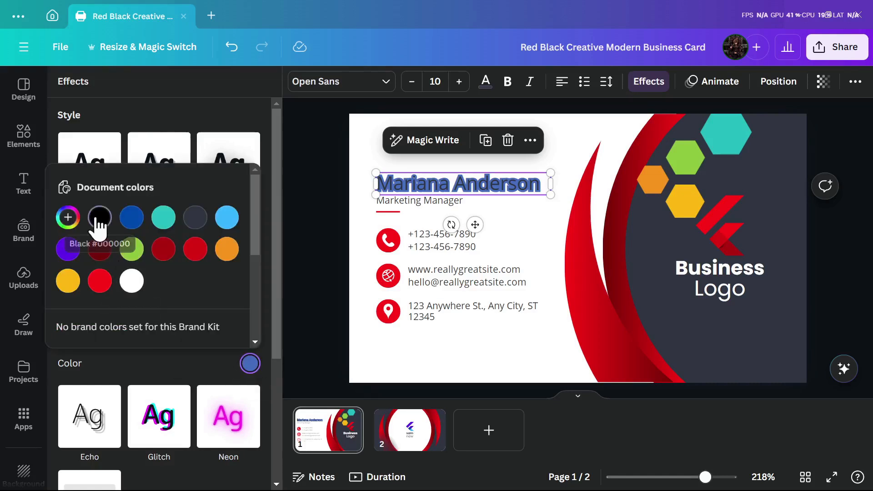
click(227, 249)
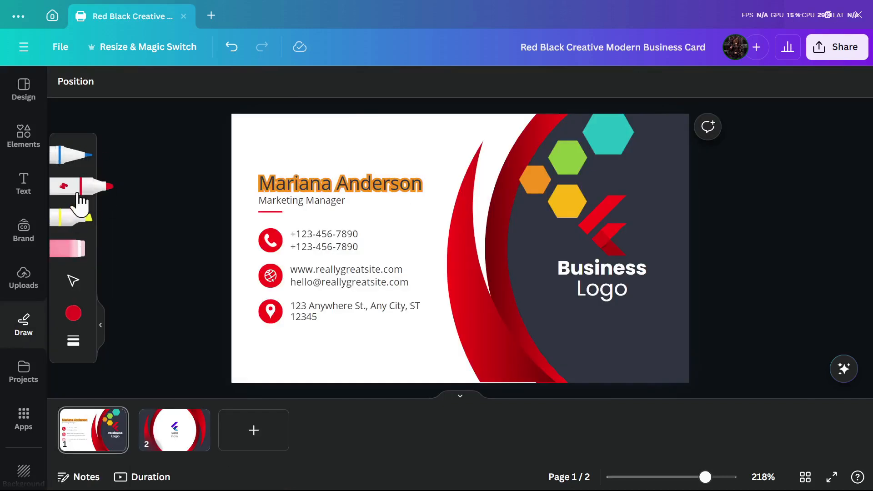
- Scribble across the card's left side with the red marker in Draw
click(324, 241)
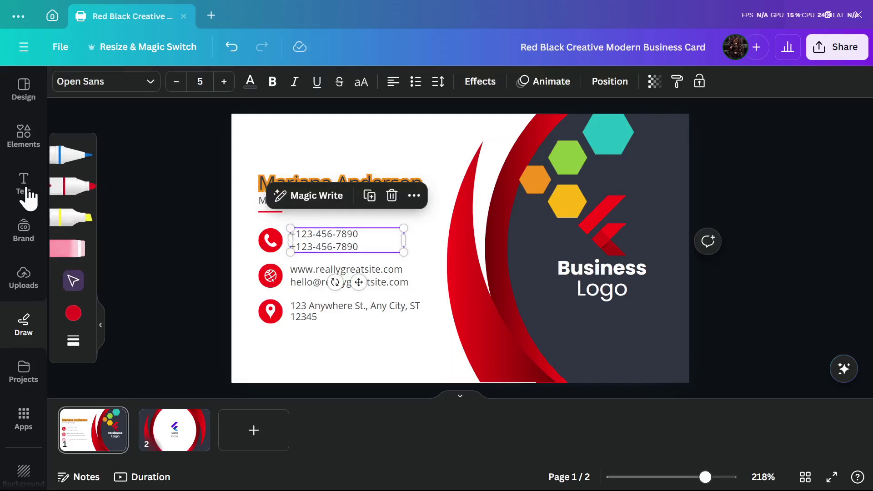
mouse_move(73, 190)
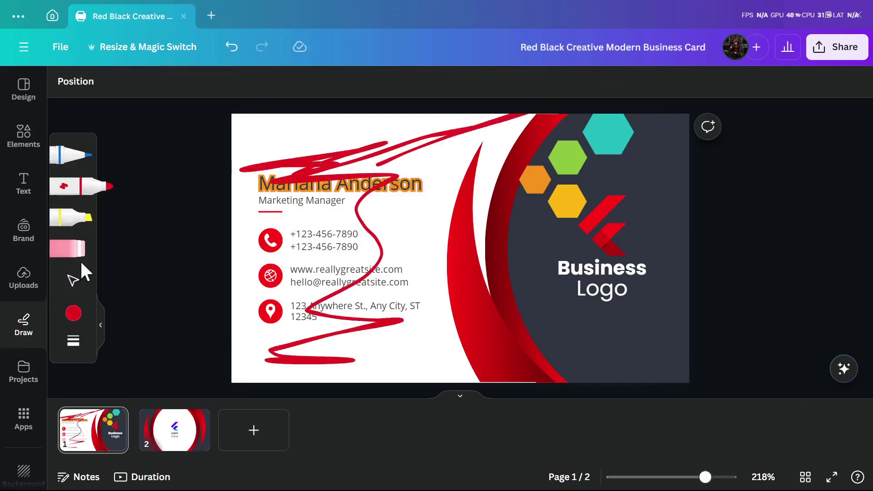
- Browse the Apps panel's Discover list without choosing an app
click(24, 420)
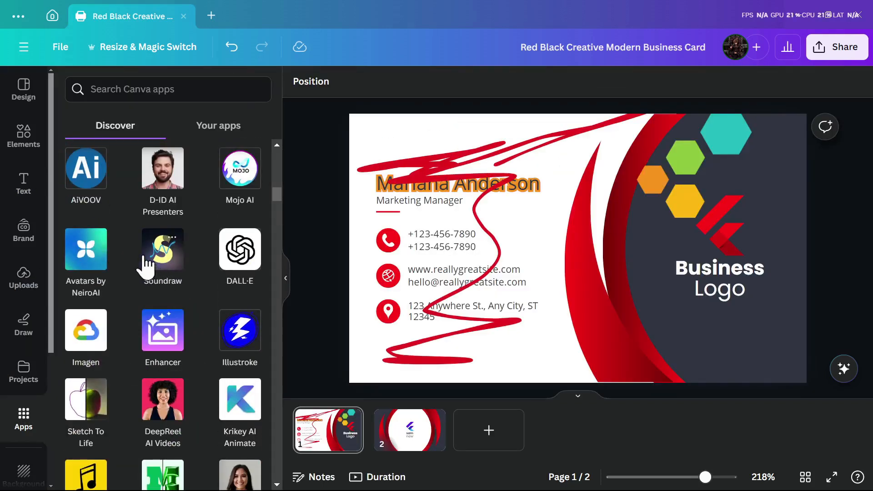
scroll(down, 3)
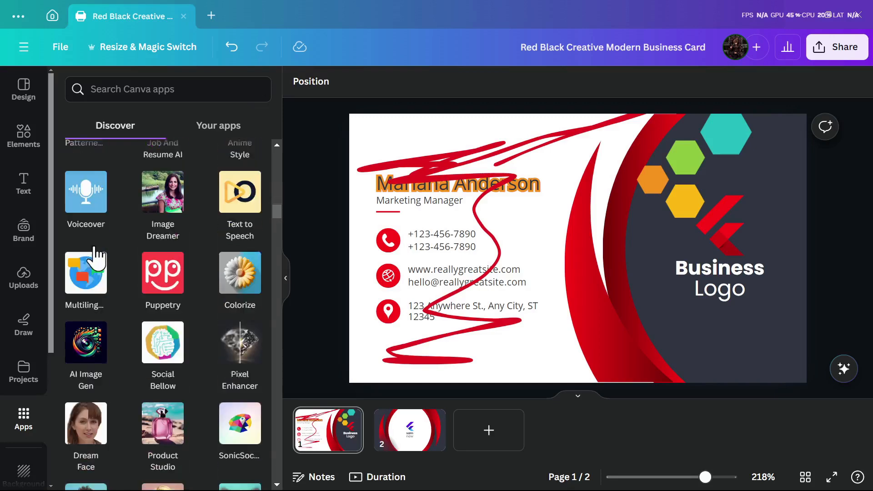
scroll(down, 3)
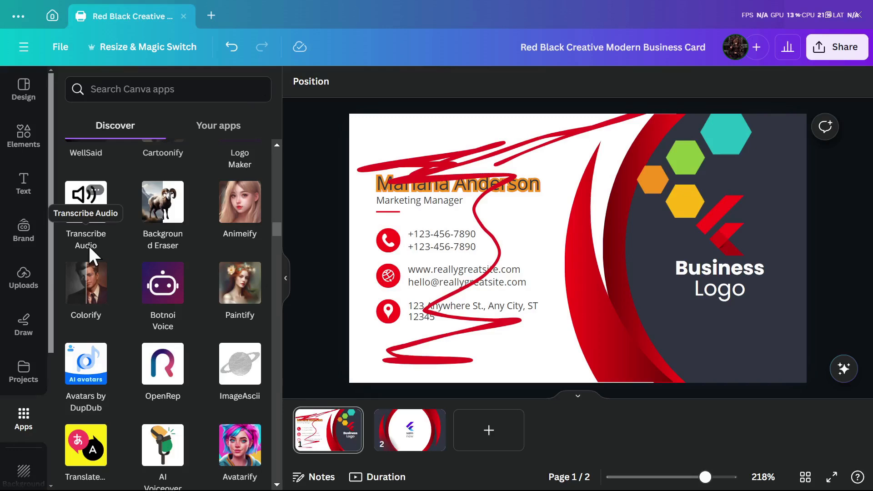
scroll(down, 3)
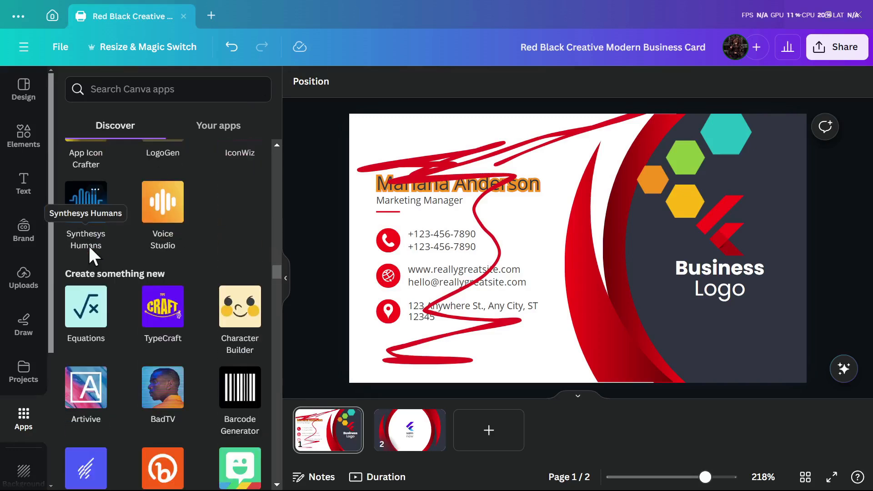
scroll(down, 3)
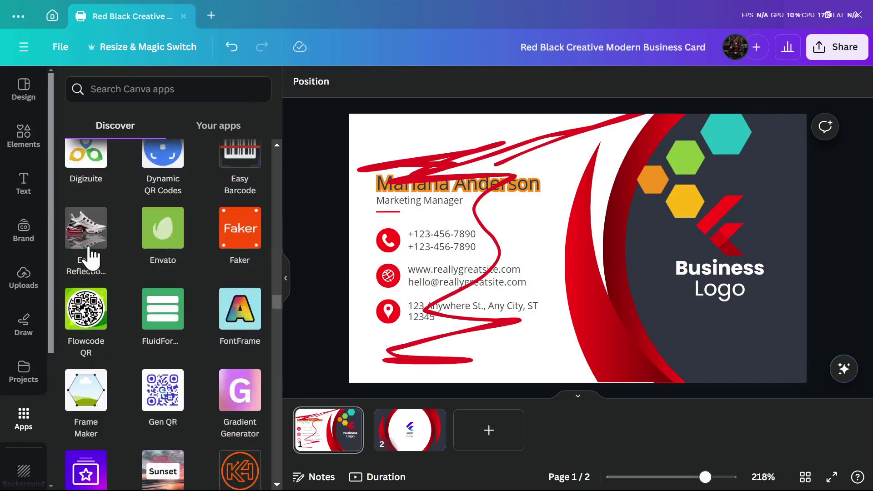
- Place a phone-shaped frame on the card's dark right side and fill it with the uploaded screenshot
click(24, 135)
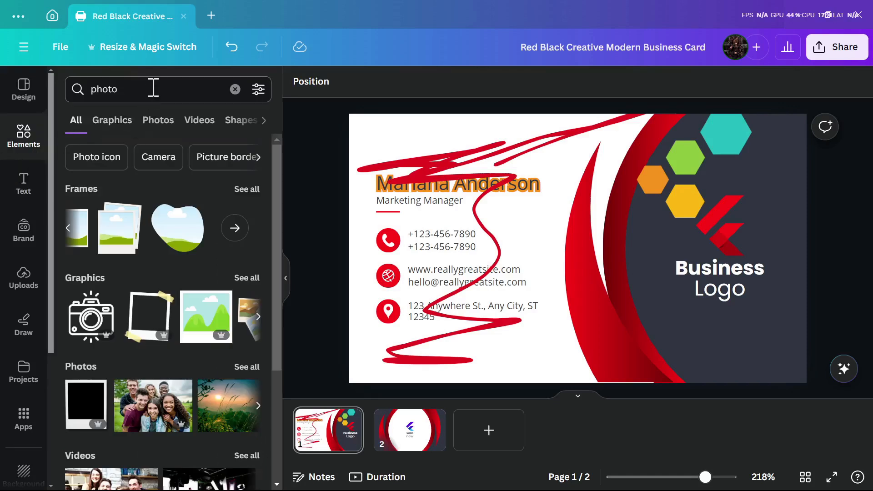
click(112, 120)
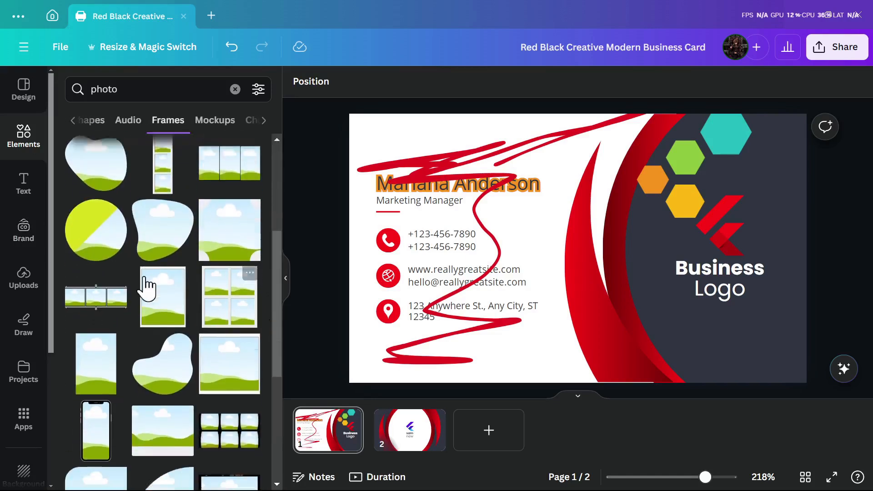
scroll(down, 3)
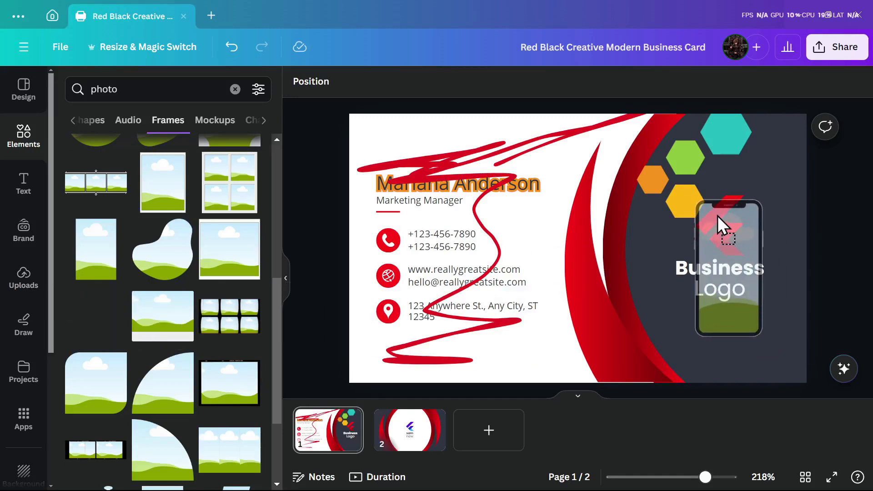
click(728, 268)
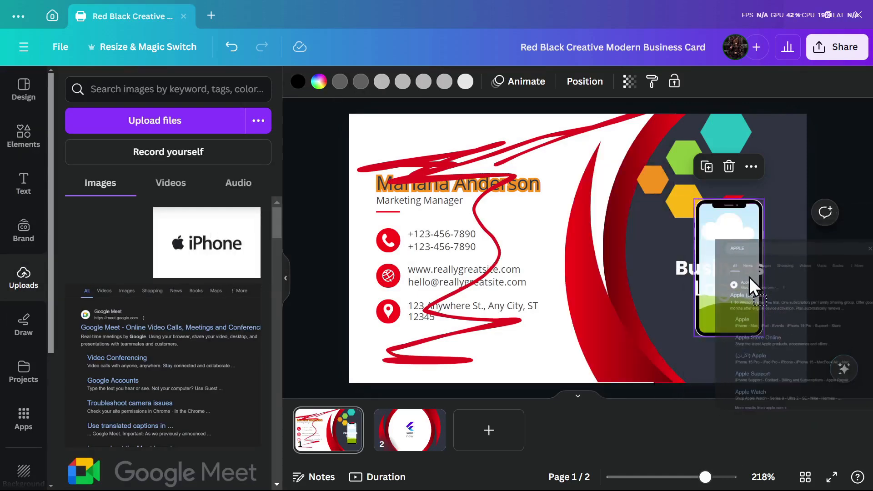
click(730, 268)
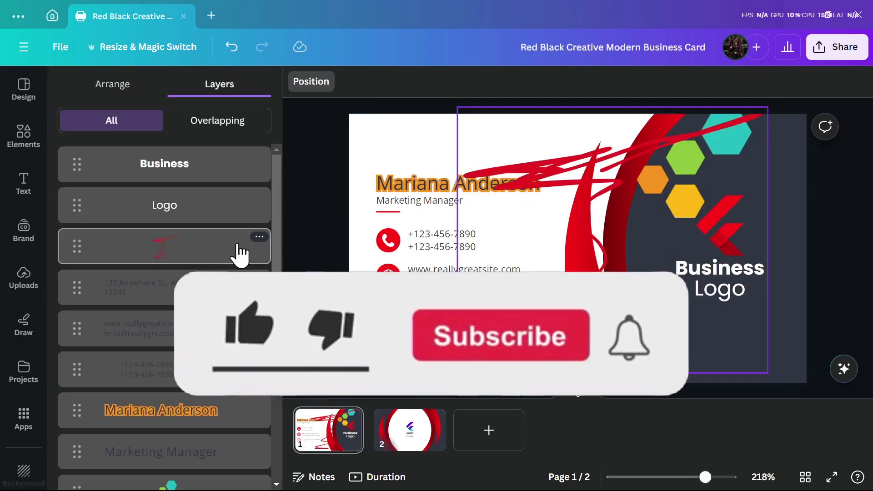
click(251, 323)
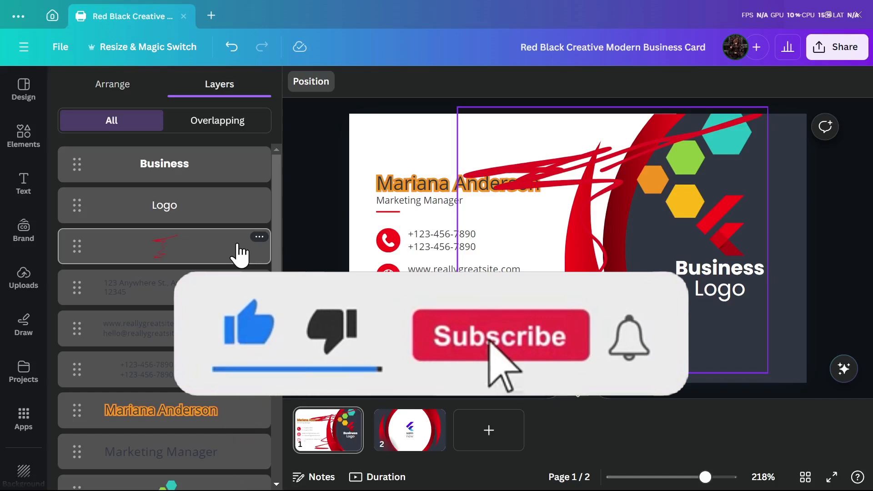
click(500, 336)
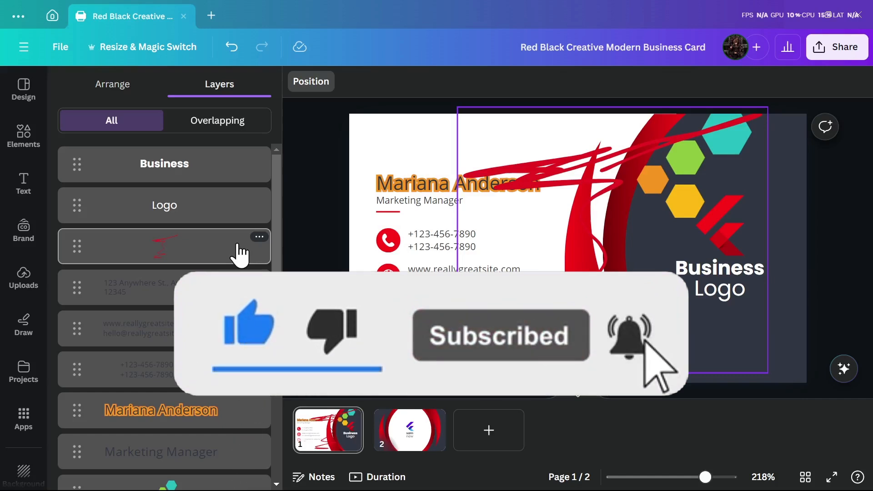